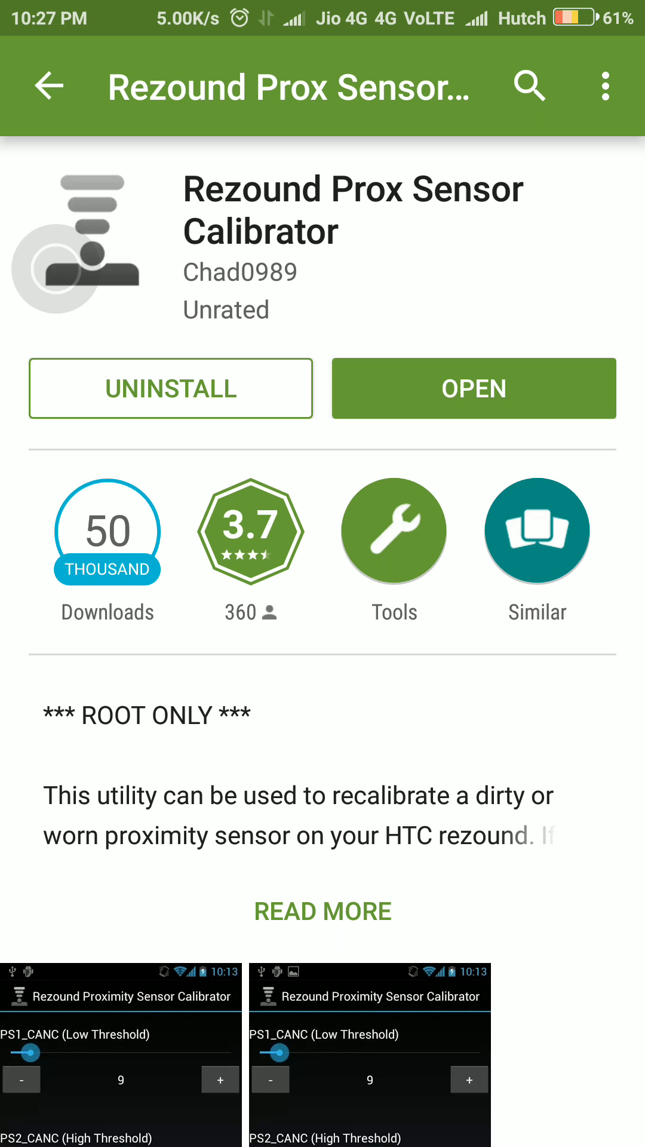
Launch the installed Rezound calibrator from its Play Store listing, showing thresholds at -1.
left_click(474, 387)
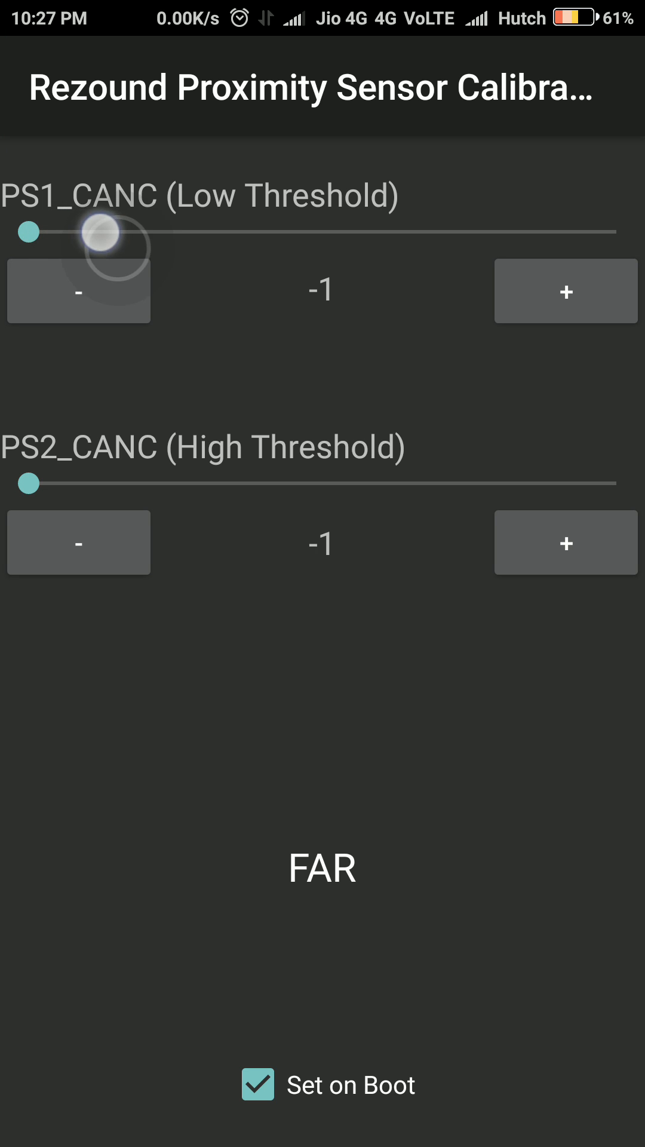
Set PS1_CANC low threshold to 1 and PS2_CANC high threshold to 100, toggling Set on Boot.
left_click_drag(103, 233, 86, 233)
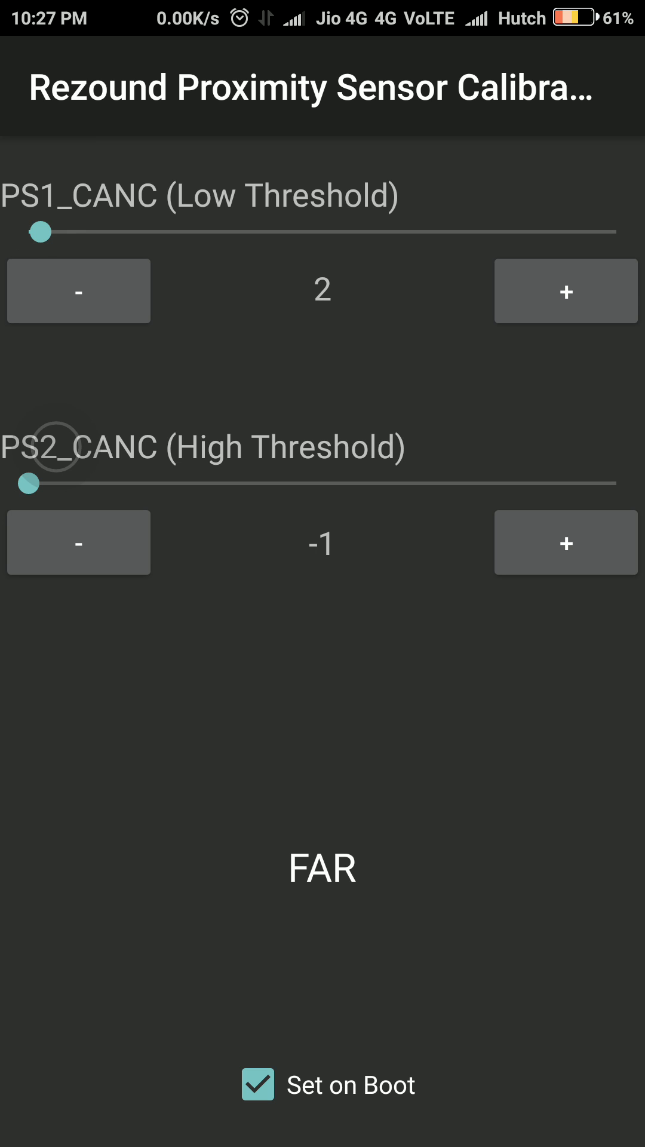
left_click(78, 292)
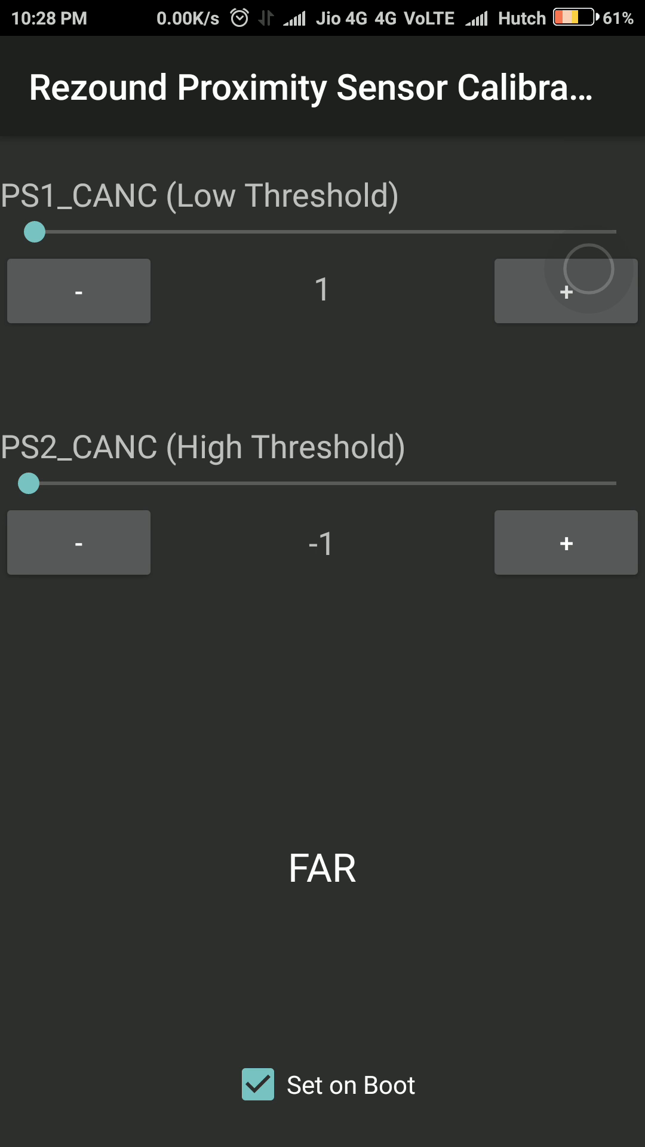
left_click_drag(29, 482, 103, 483)
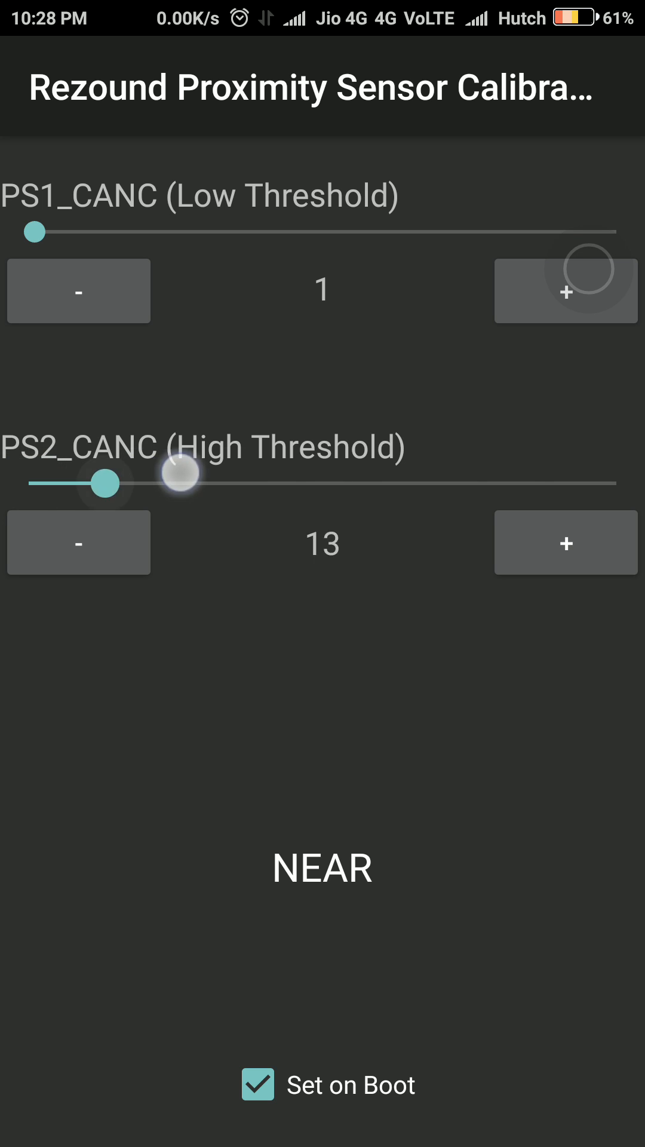
left_click_drag(179, 483, 617, 482)
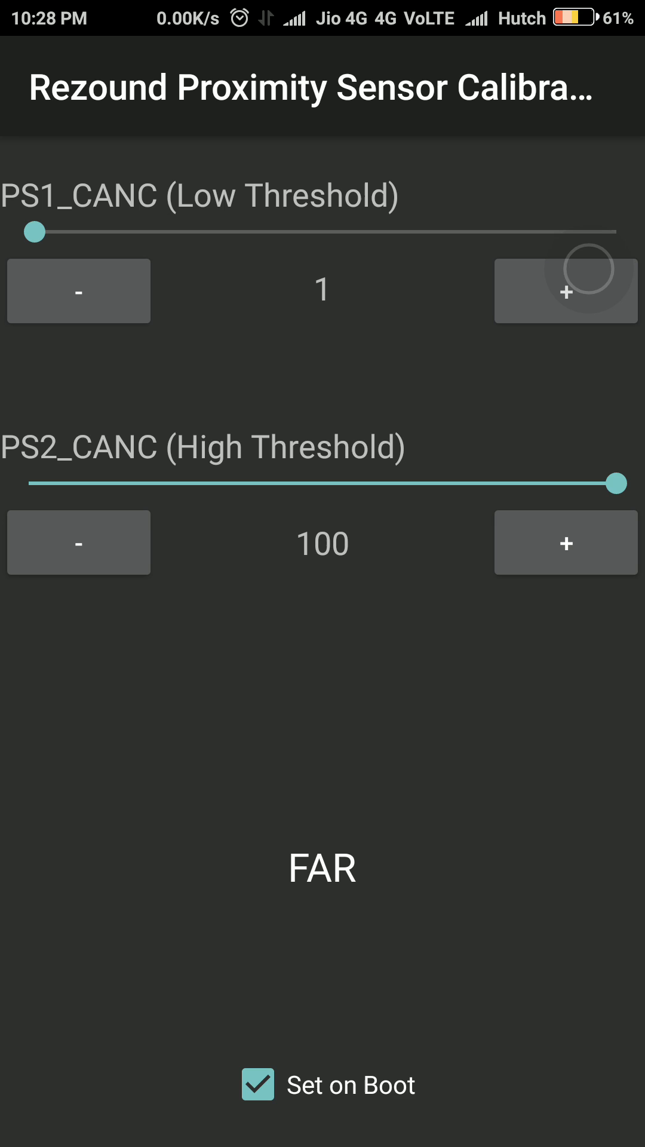
left_click(258, 1085)
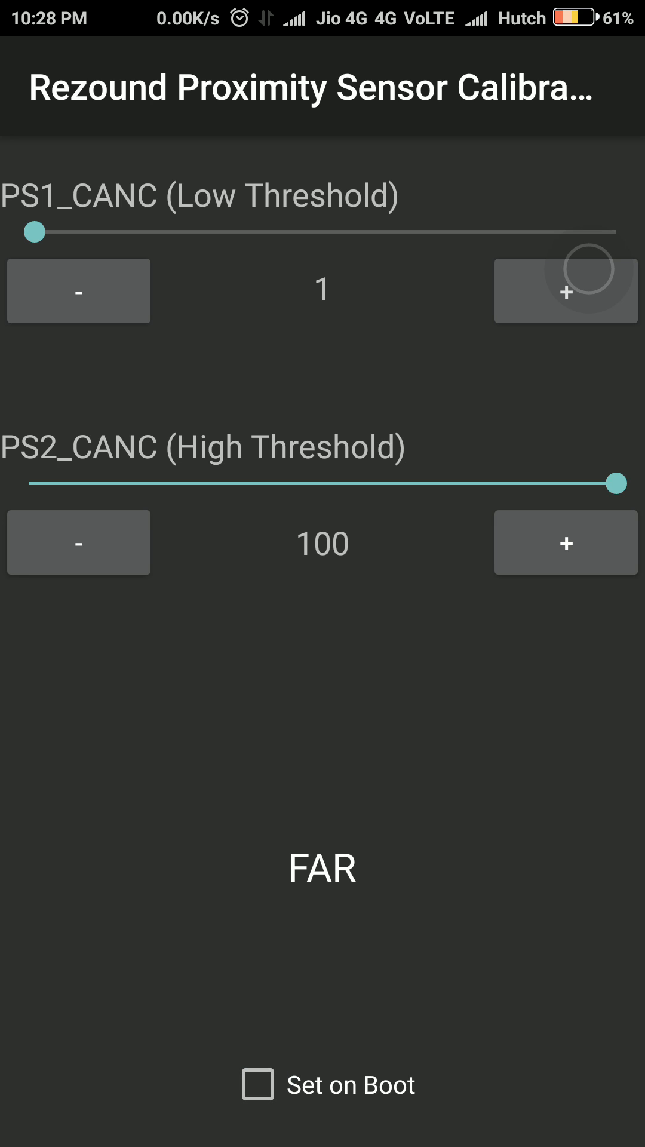
Back out of the calibrator to the store page and return to the home screen.
left_click(258, 1085)
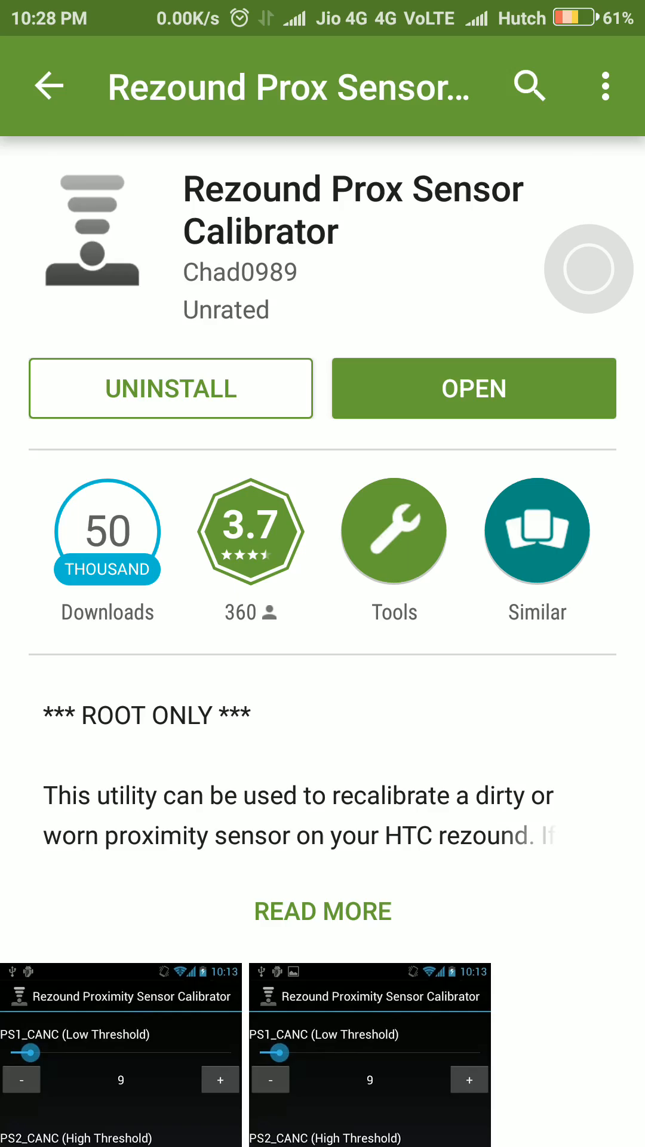
key("HOME")
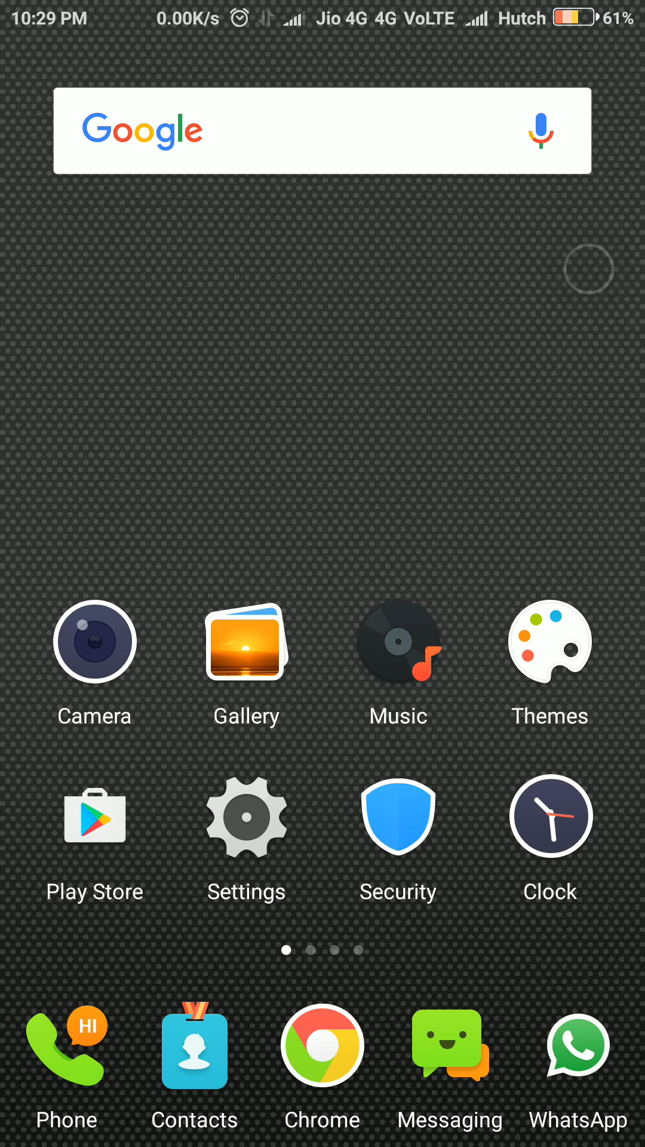
Swipe through home pages to the one holding the Rezound calibrator shortcut.
scroll("left", 3)
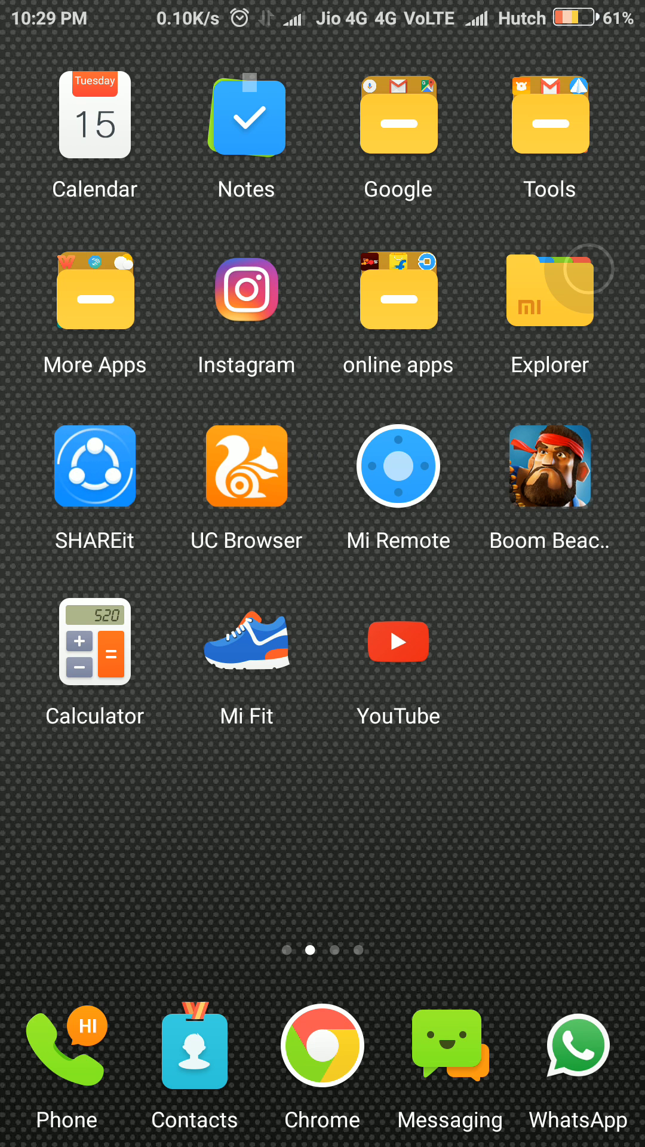
scroll("left", 3)
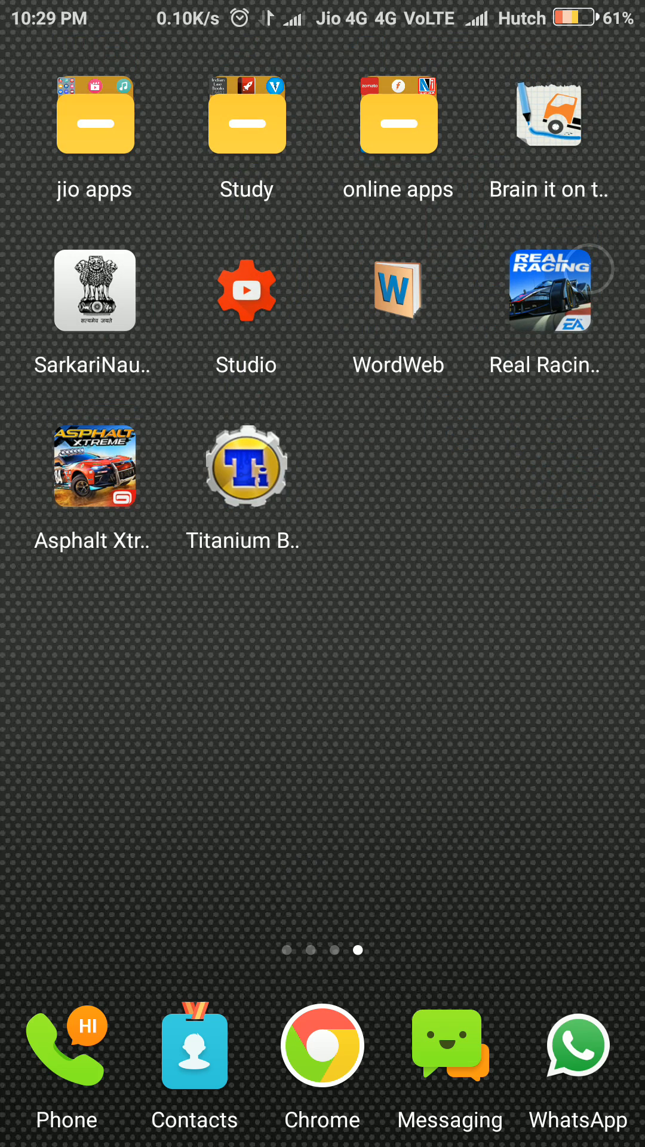
scroll("left", 3)
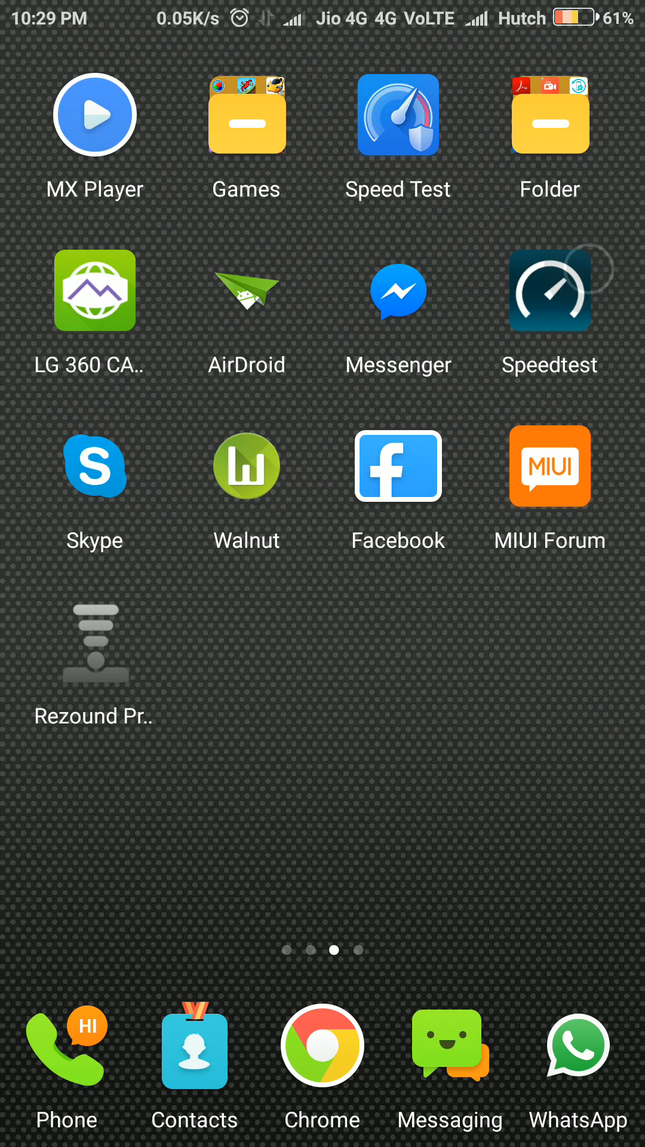